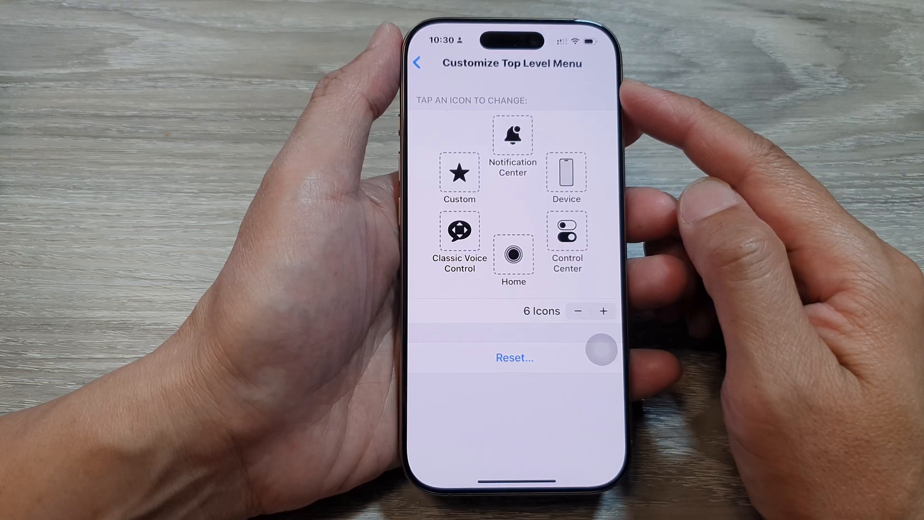
# Step: Return to the home screen from the top-level menu customization
pyautogui.click(419, 64)
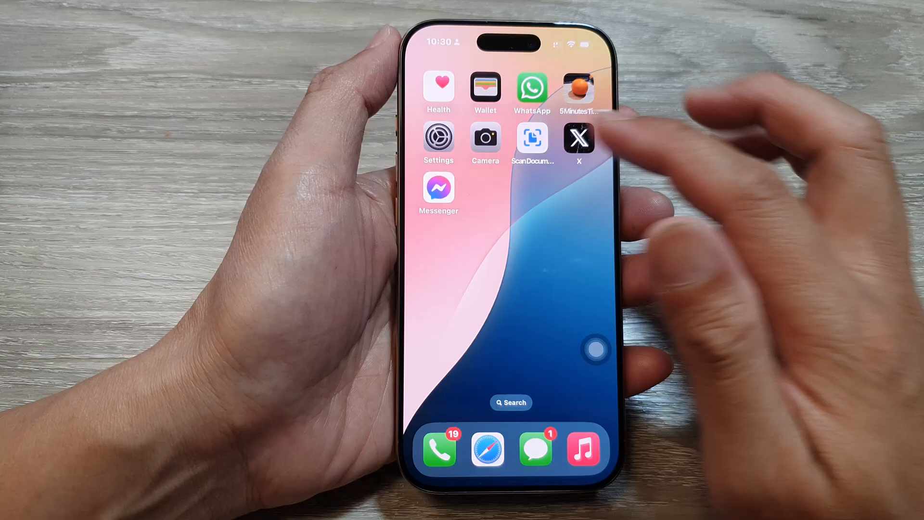
# Step: Reach the AssistiveTouch page under Settings > Accessibility > Touch
pyautogui.click(440, 144)
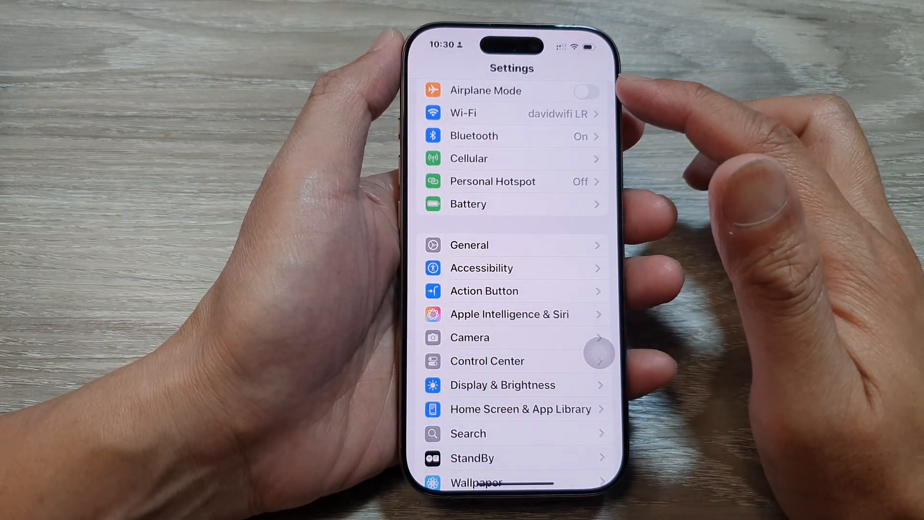
pyautogui.scroll(-3)
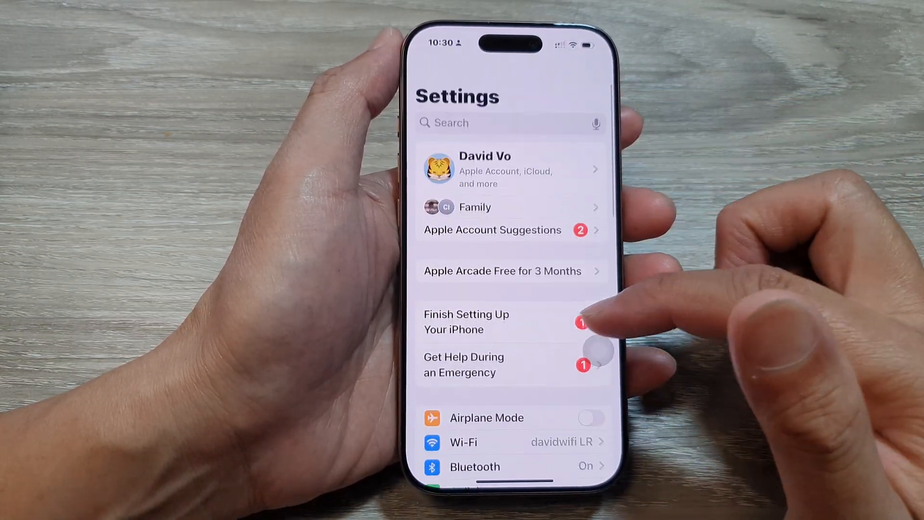
pyautogui.scroll(-3)
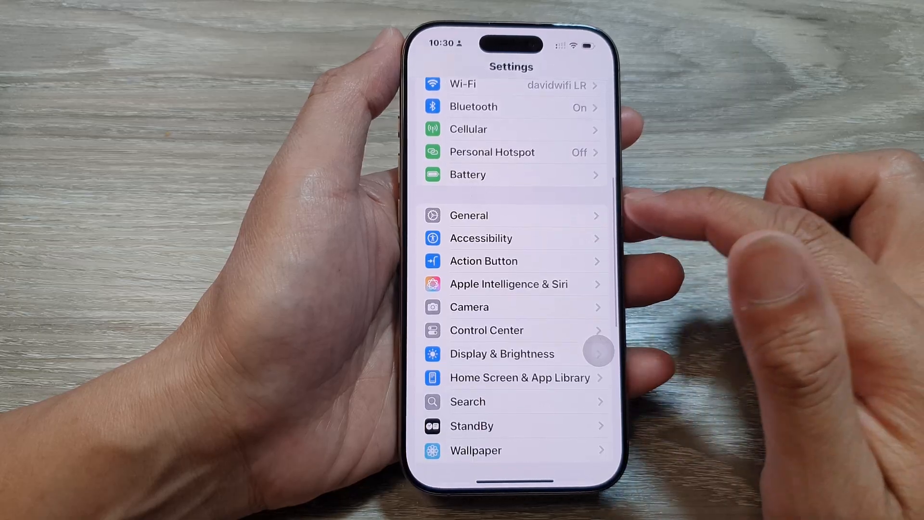
pyautogui.click(481, 238)
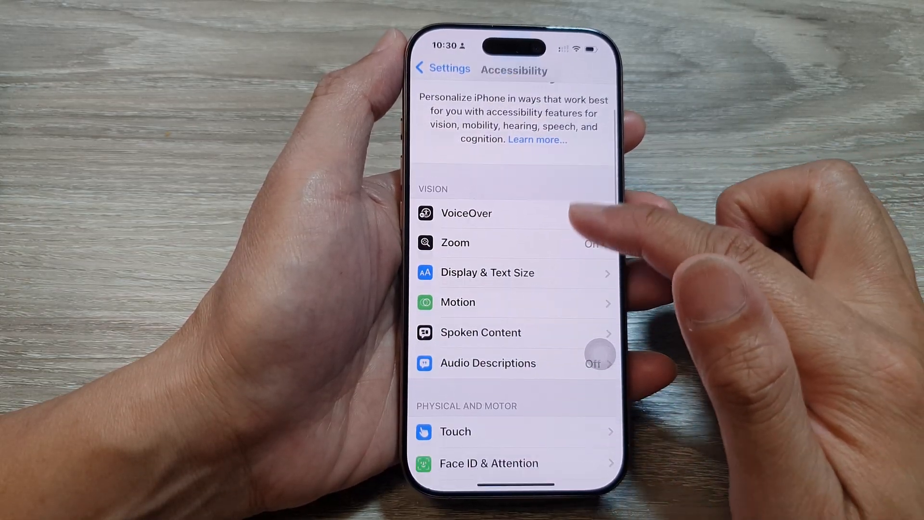
pyautogui.click(456, 432)
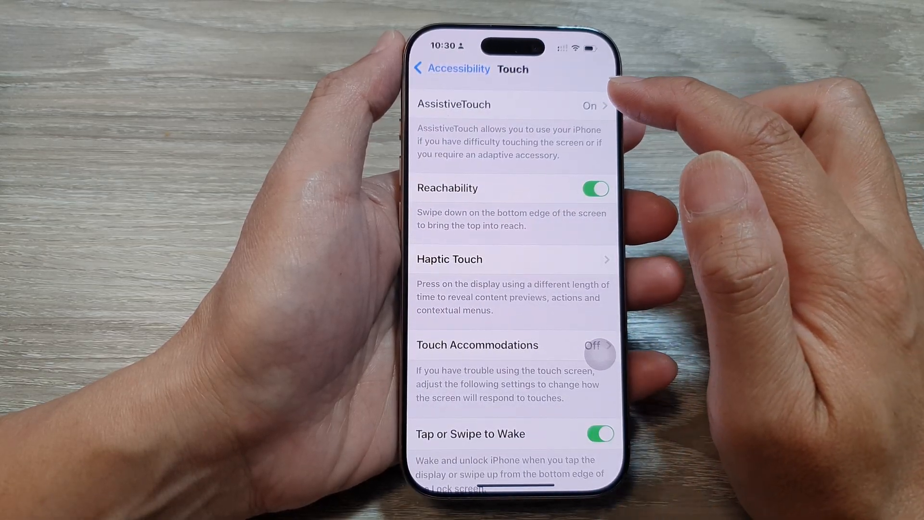
pyautogui.click(454, 104)
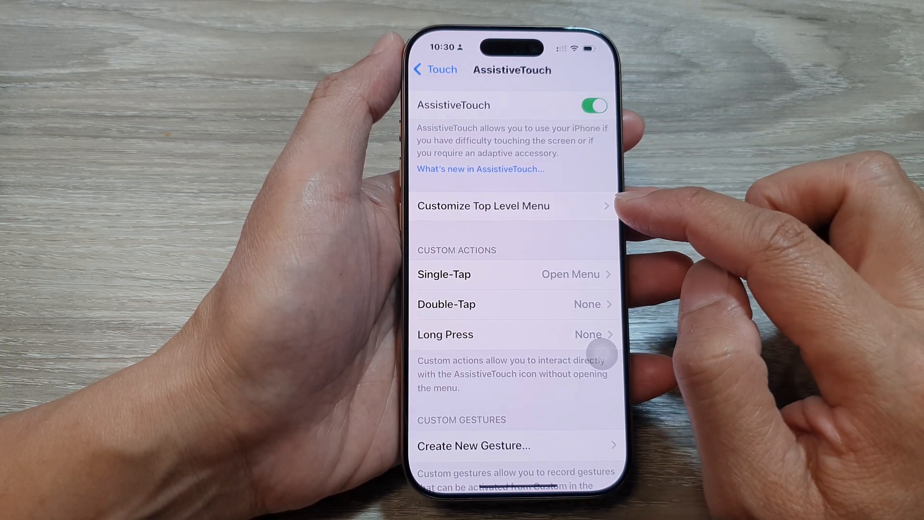
# Step: Swap the Classic Voice Control icon for App Switcher in Customize Top Level Menu
pyautogui.click(483, 206)
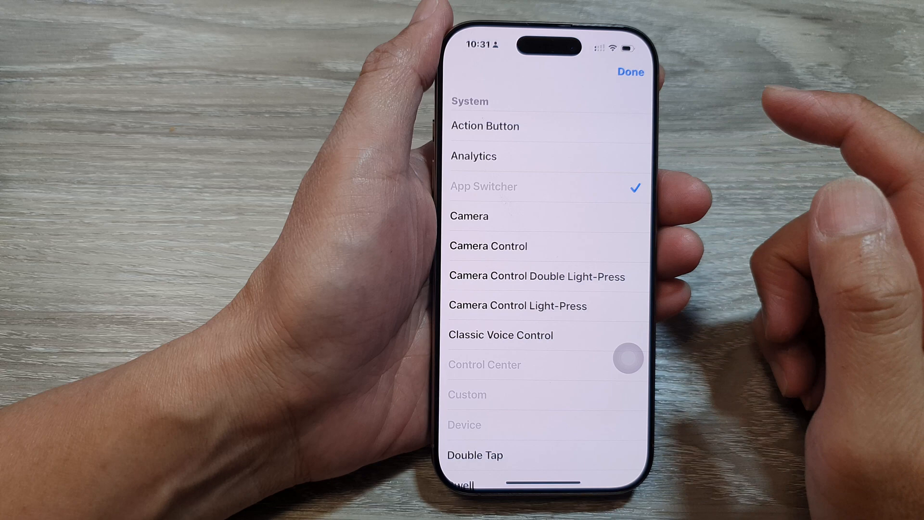
pyautogui.click(630, 71)
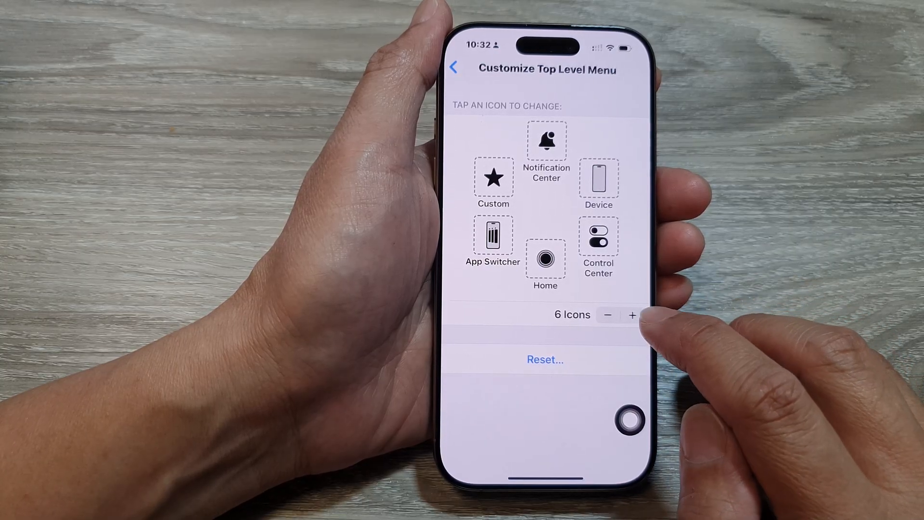
# Step: Raise the top-level menu to eight icons and start assigning an empty slot
pyautogui.click(632, 315)
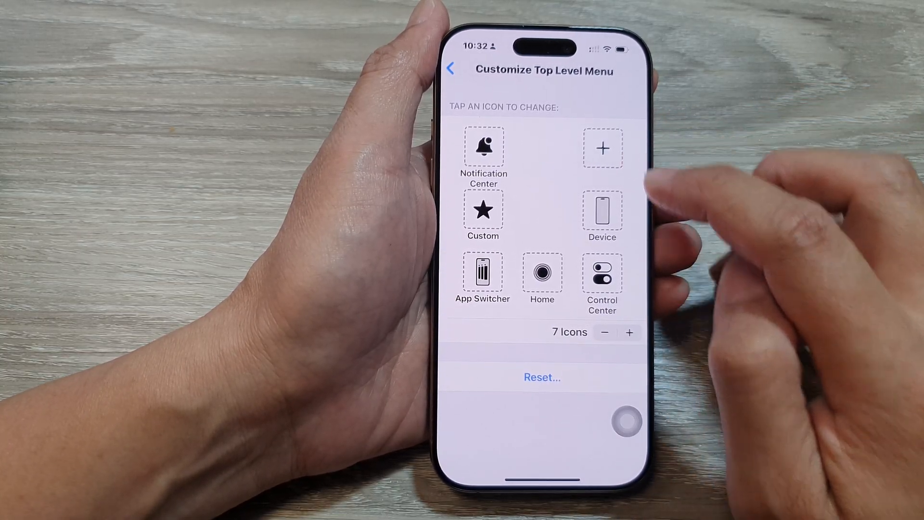
pyautogui.click(630, 333)
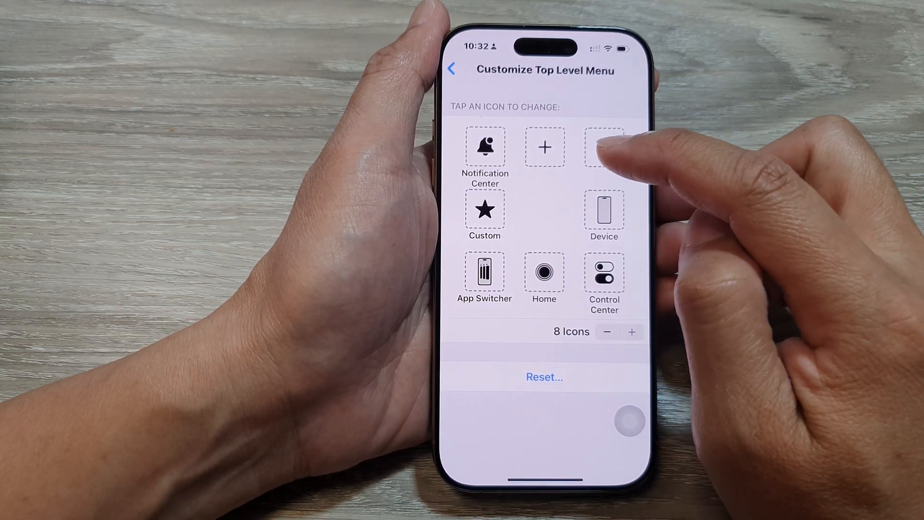
pyautogui.click(605, 146)
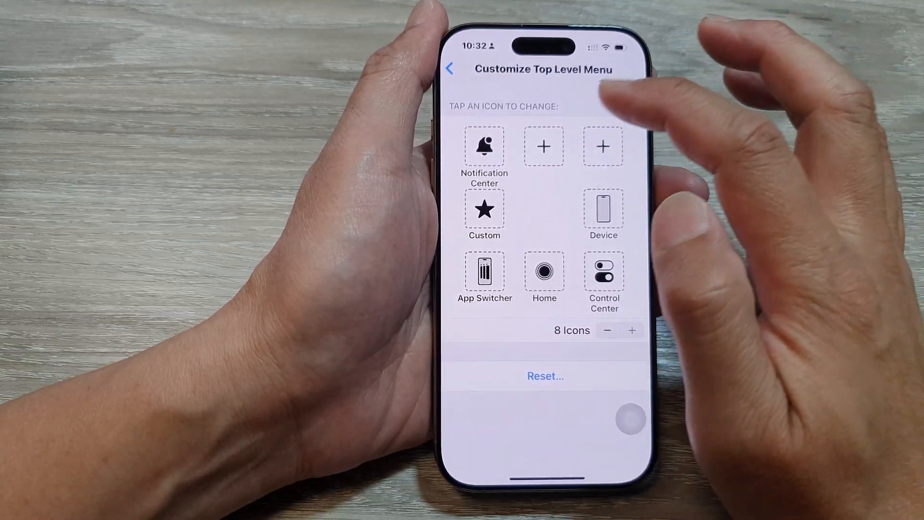
pyautogui.click(543, 147)
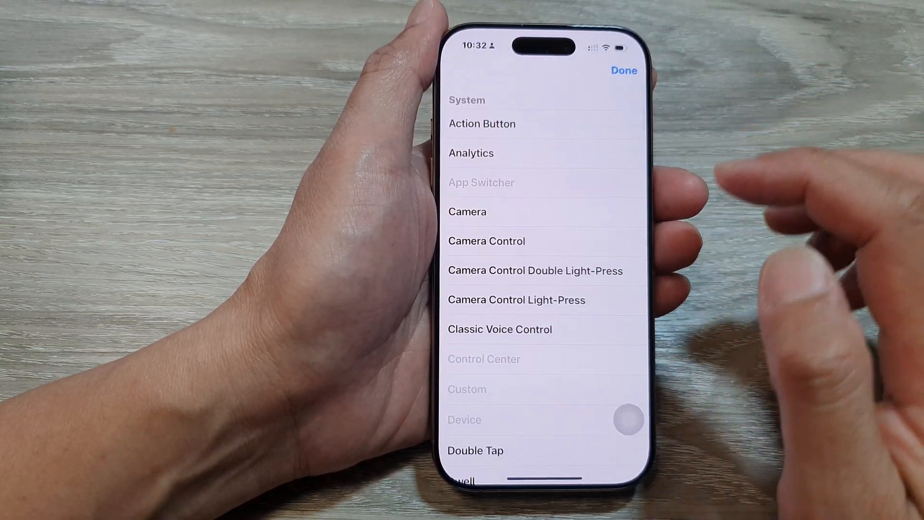
# Step: Scroll the action list down to the Accessibility group to pick Speak Screen
pyautogui.scroll(-3)
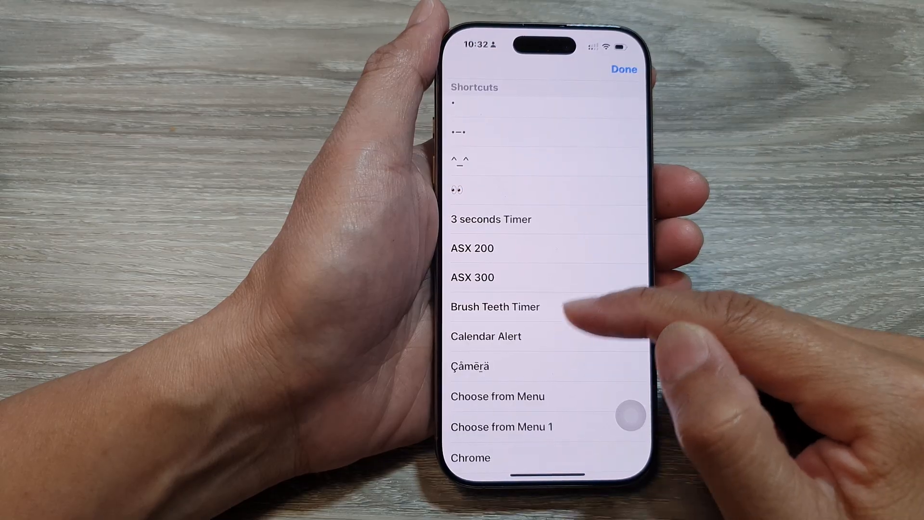
pyautogui.scroll(-3)
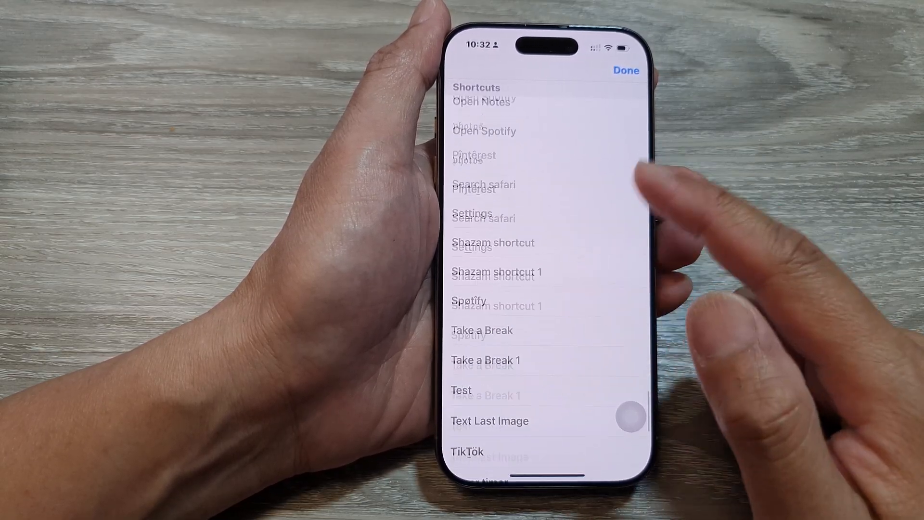
pyautogui.scroll(-3)
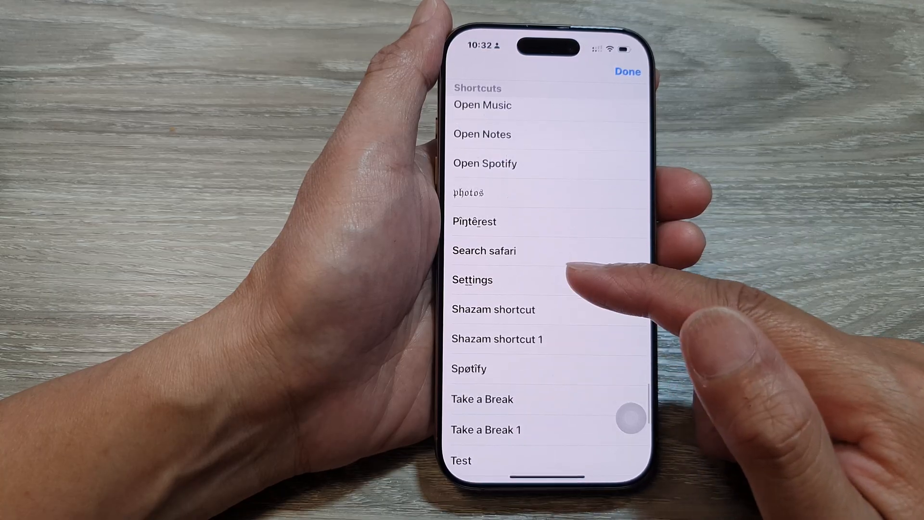
pyautogui.scroll(-3)
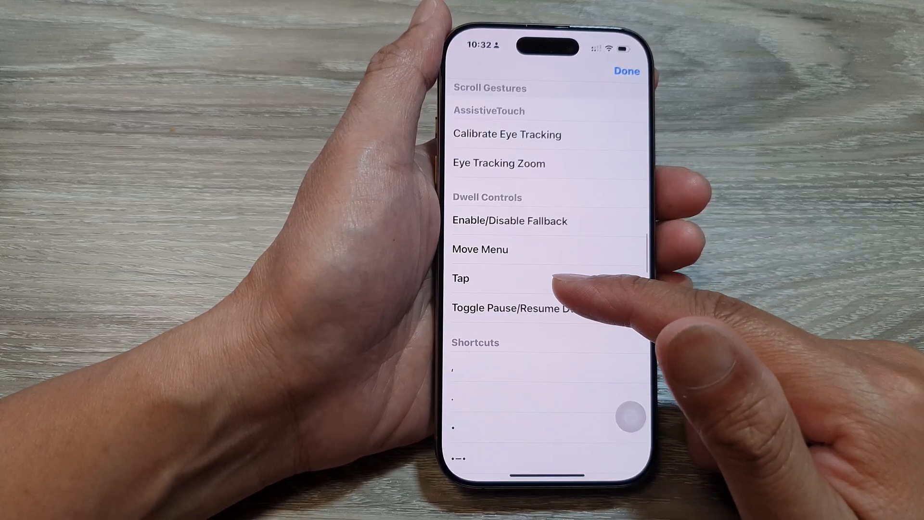
pyautogui.scroll(-3)
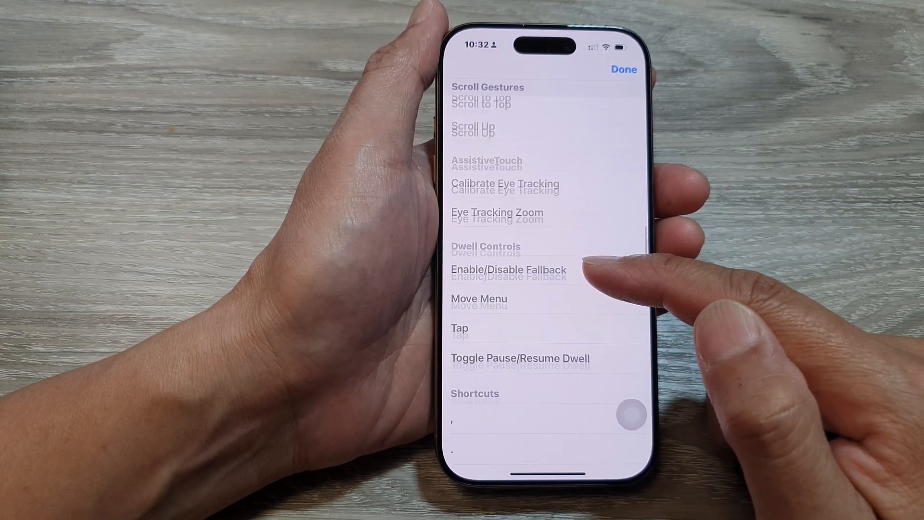
pyautogui.scroll(-3)
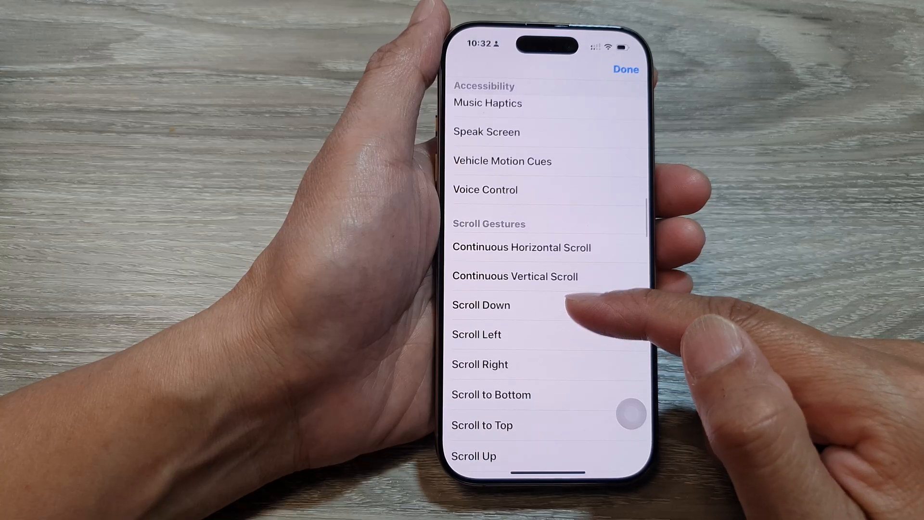
pyautogui.scroll(-3)
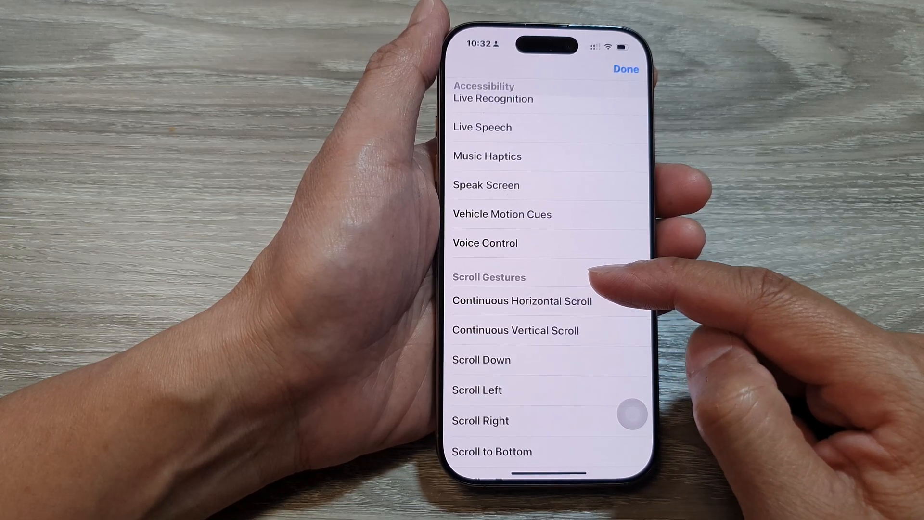
pyautogui.scroll(-3)
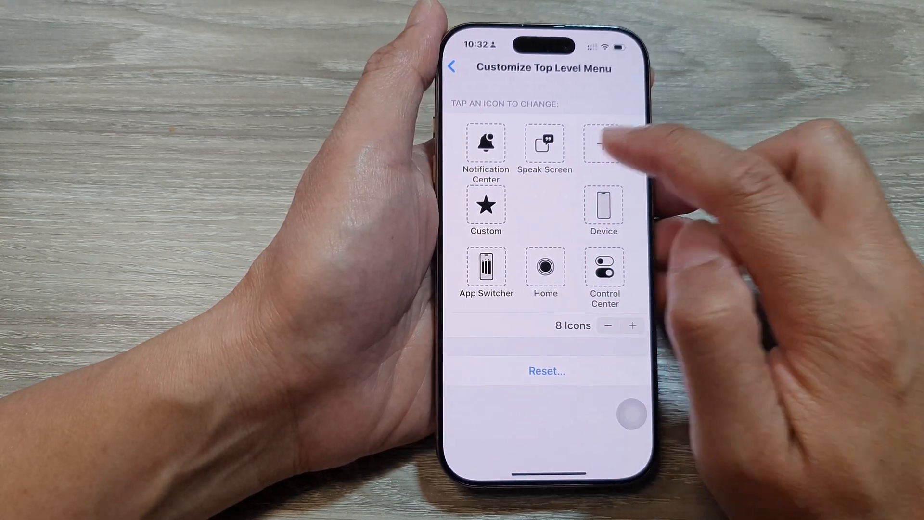
# Step: Assign Analytics to the remaining empty slot
pyautogui.click(603, 145)
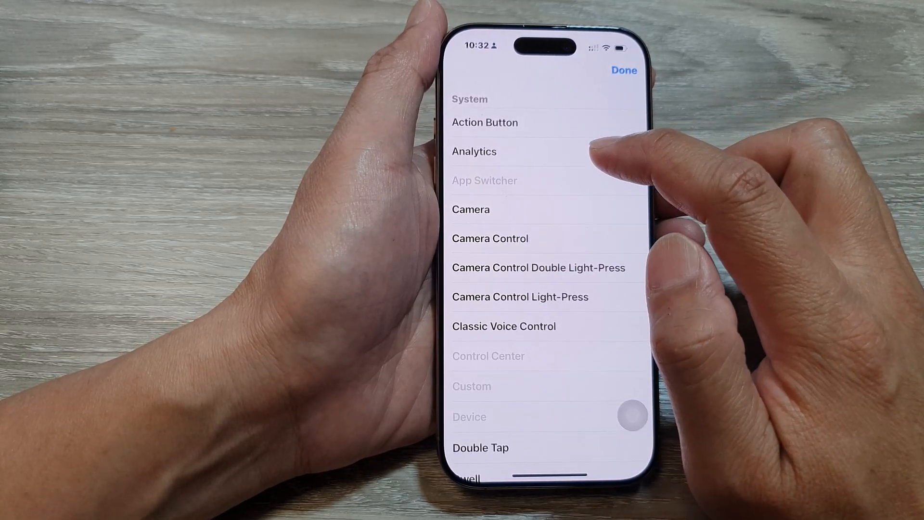
pyautogui.click(474, 152)
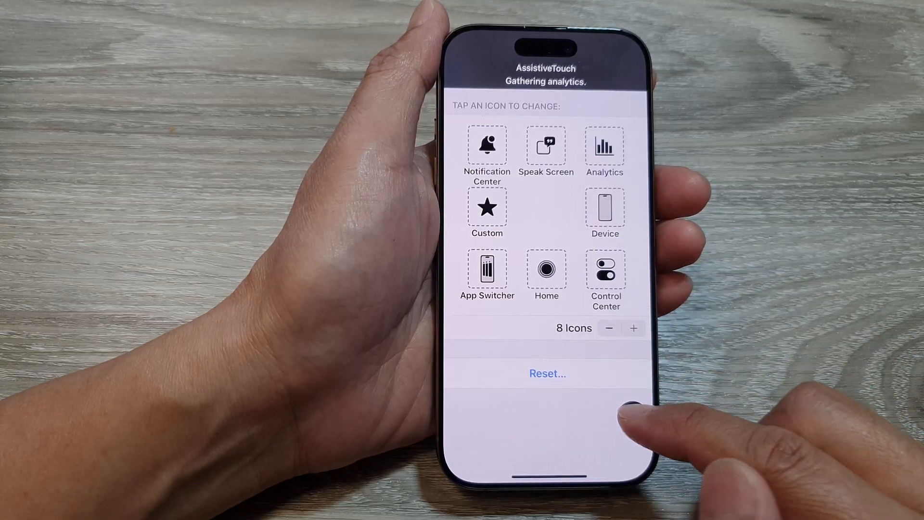
# Step: Reset the top-level menu to its default six icons and return to AssistiveTouch settings
pyautogui.click(633, 417)
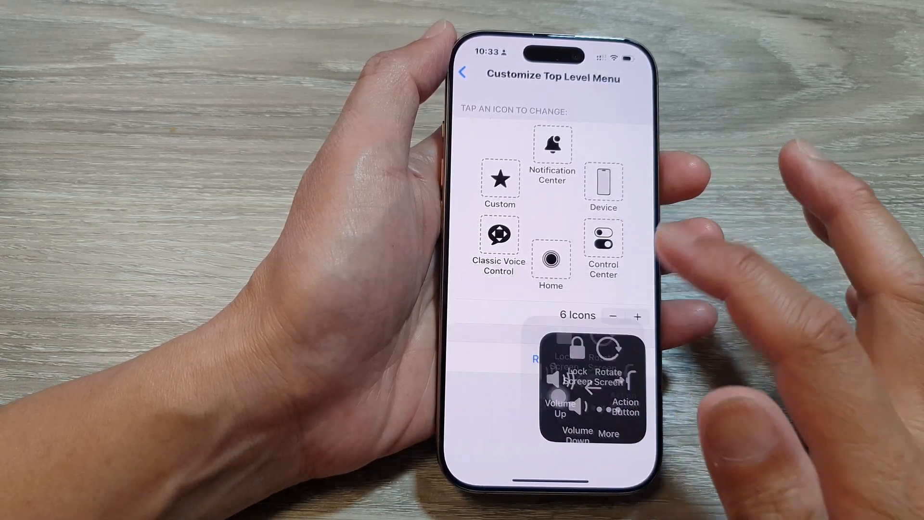
pyautogui.click(463, 72)
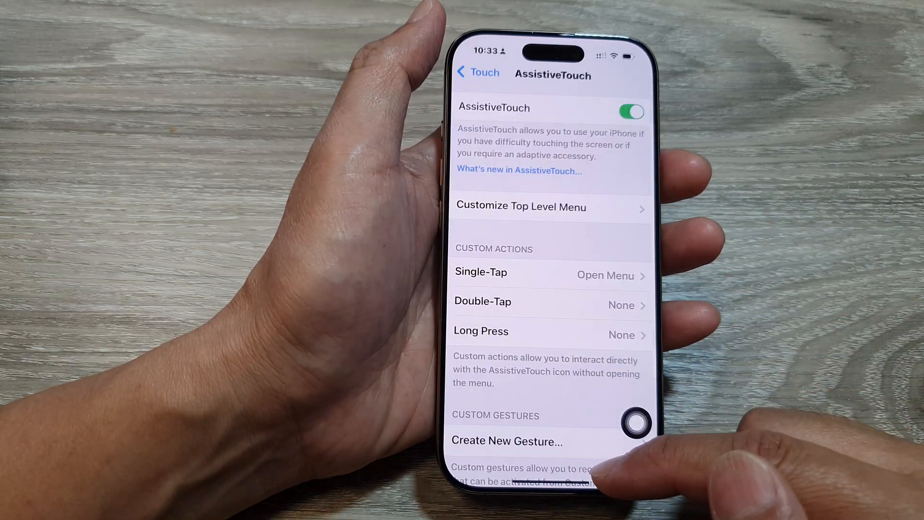